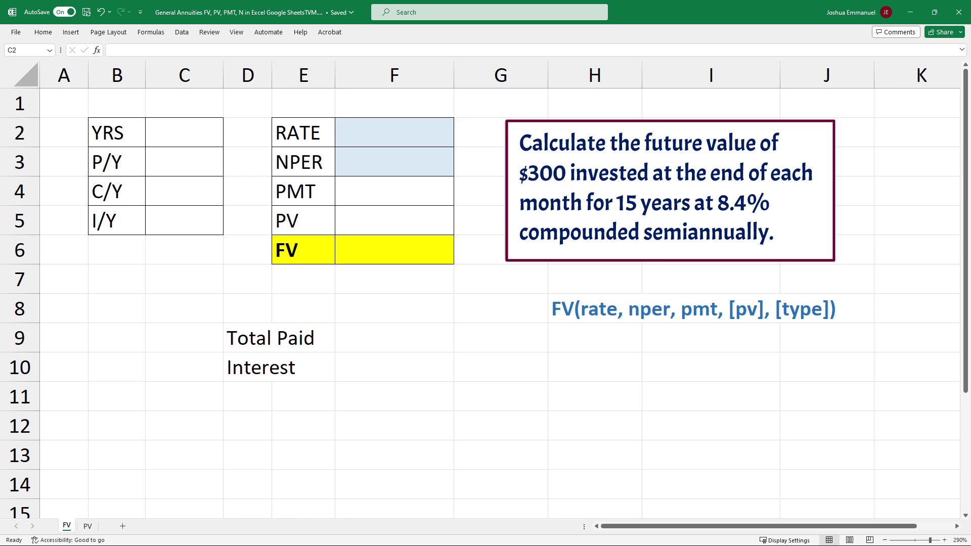
pyautogui.moveTo(570, 48)
pyautogui.write('15')
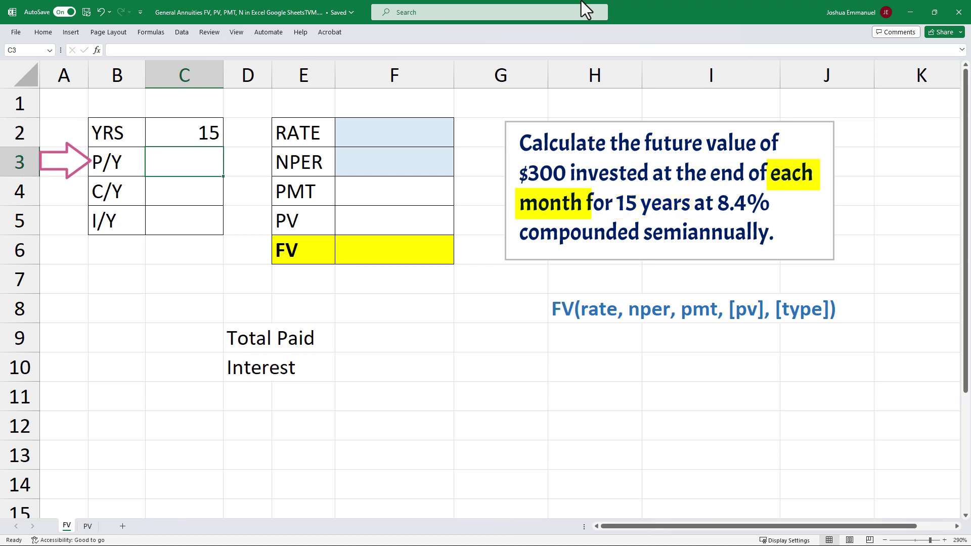
# Enter 12 payments per year, 2 compoundings per year and an 8.40% annual rate.
pyautogui.write('12')
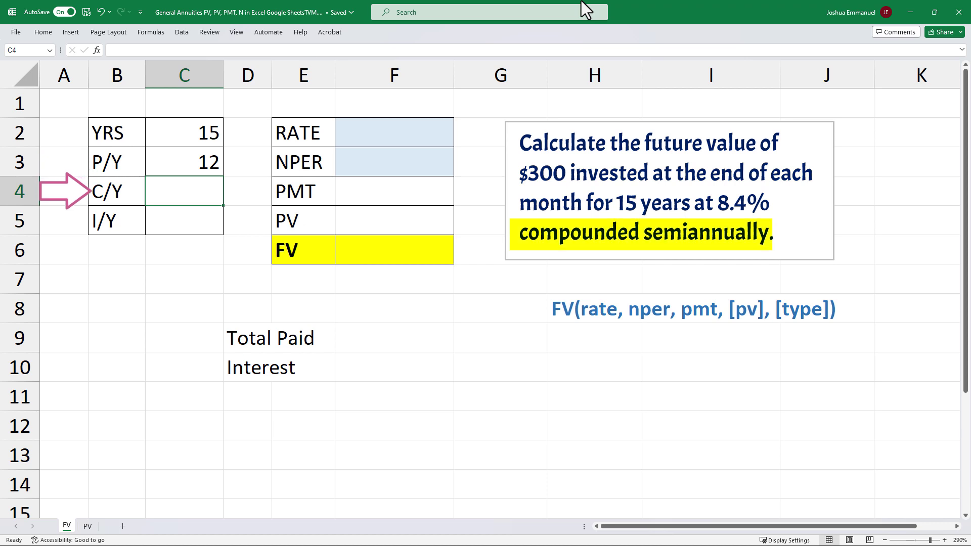
pyautogui.write('2')
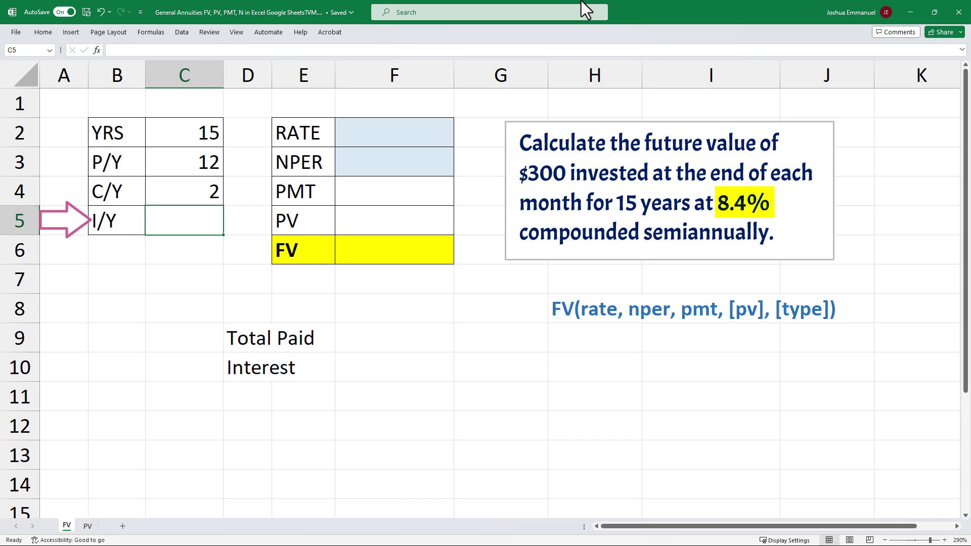
pyautogui.write('8.40%')
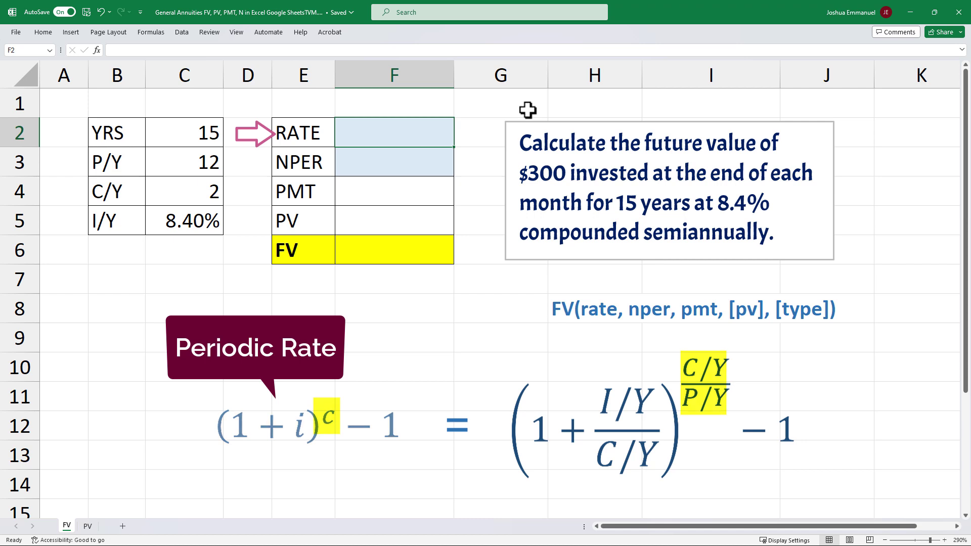
# Enter the periodic rate formula =(1+C5/C4)^(C4/C3)-1 in F2, giving 0.69%.
pyautogui.write('=')
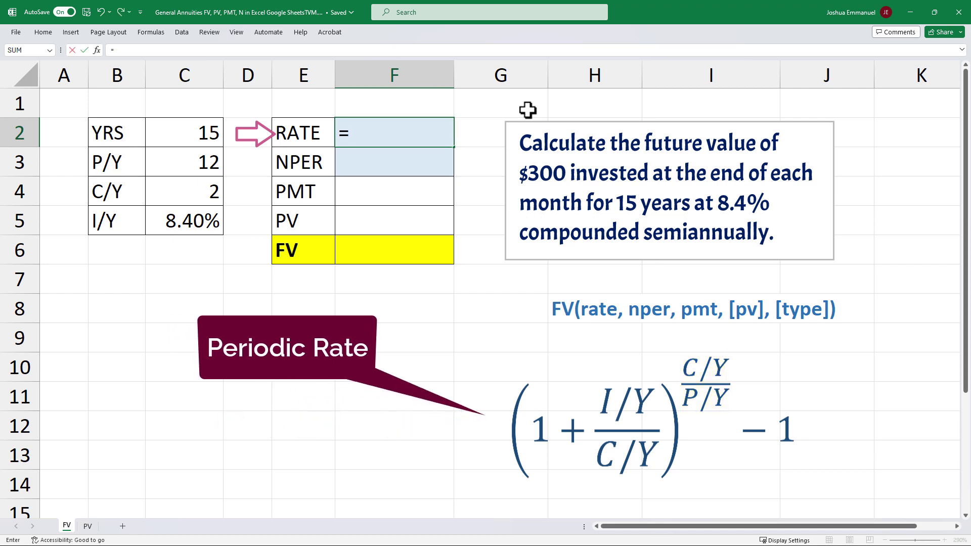
pyautogui.write('(1+')
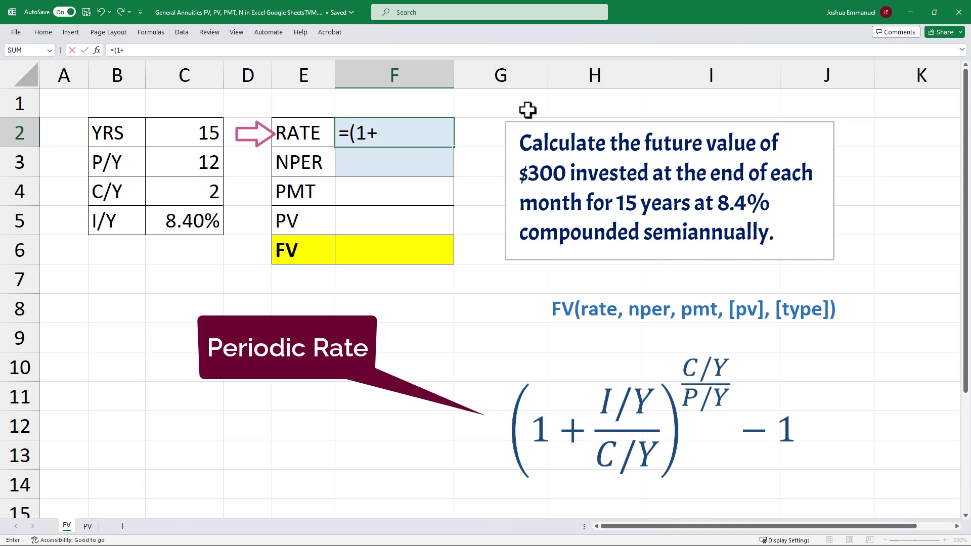
pyautogui.click(184, 220)
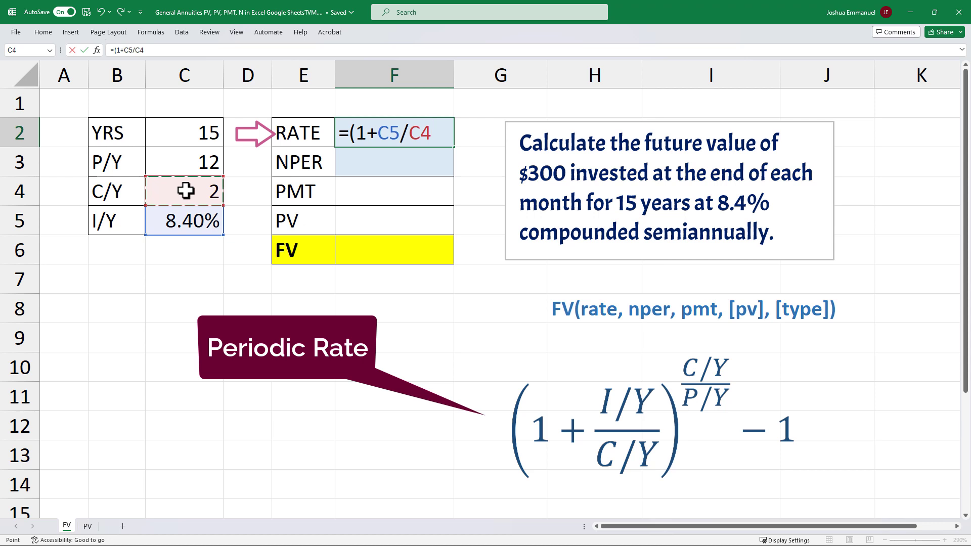
pyautogui.write(')')
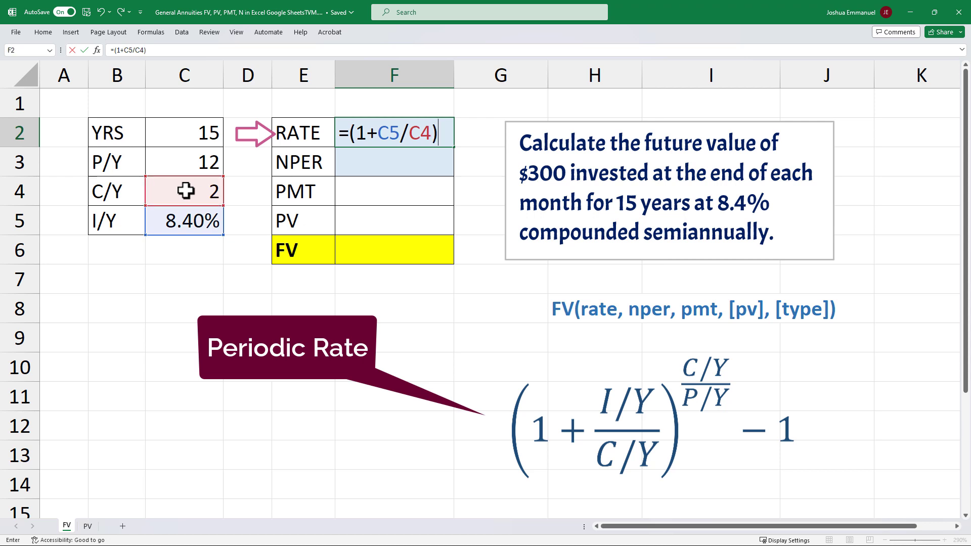
pyautogui.write('^')
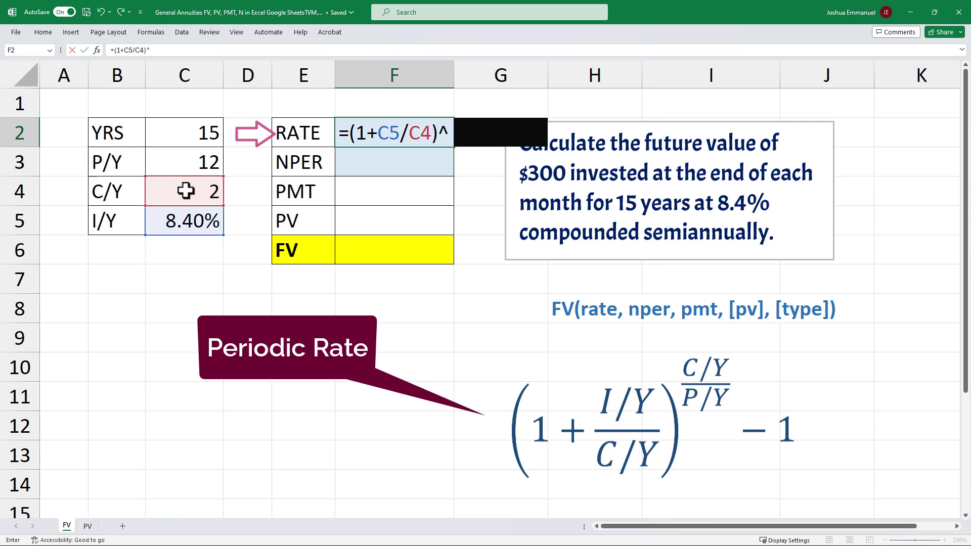
pyautogui.click(184, 191)
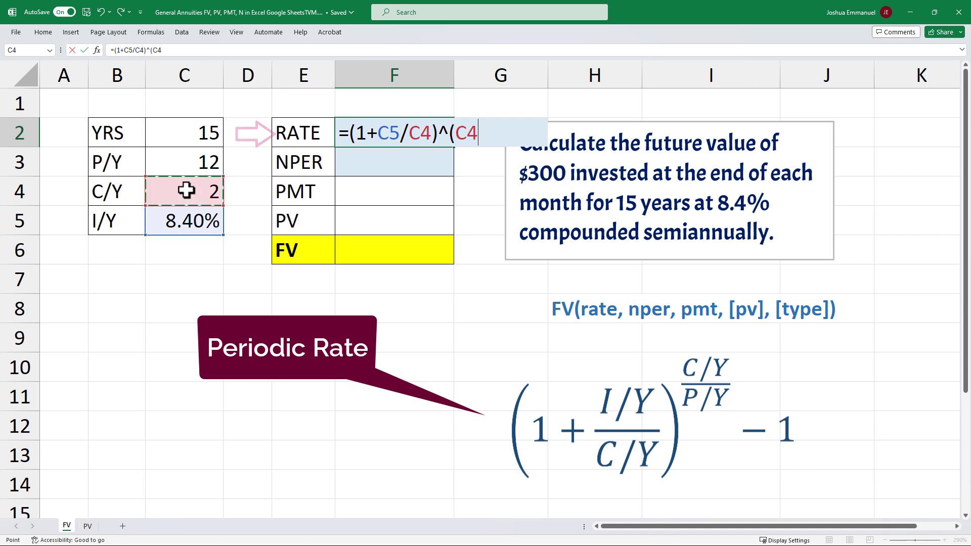
pyautogui.click(184, 162)
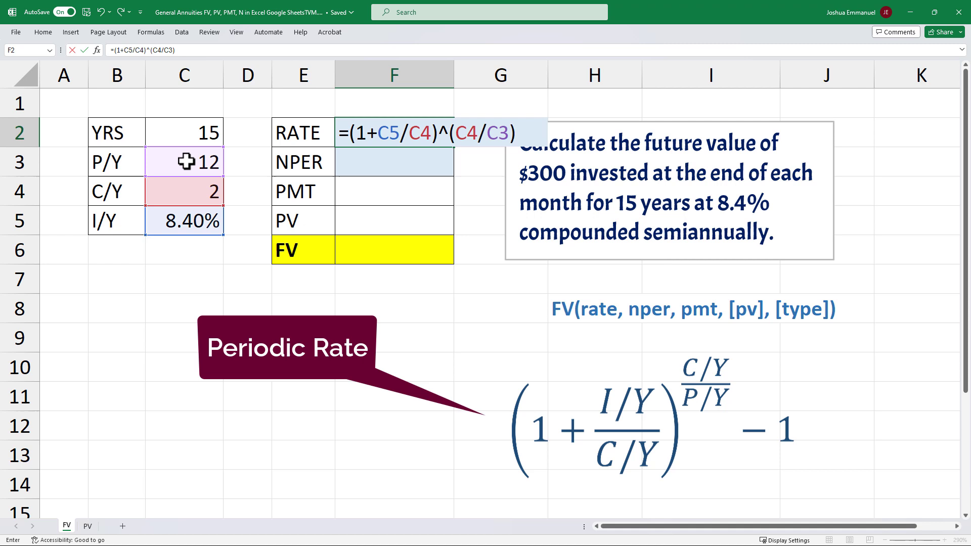
pyautogui.write('-1')
pyautogui.click(395, 162)
pyautogui.write('=C2*')
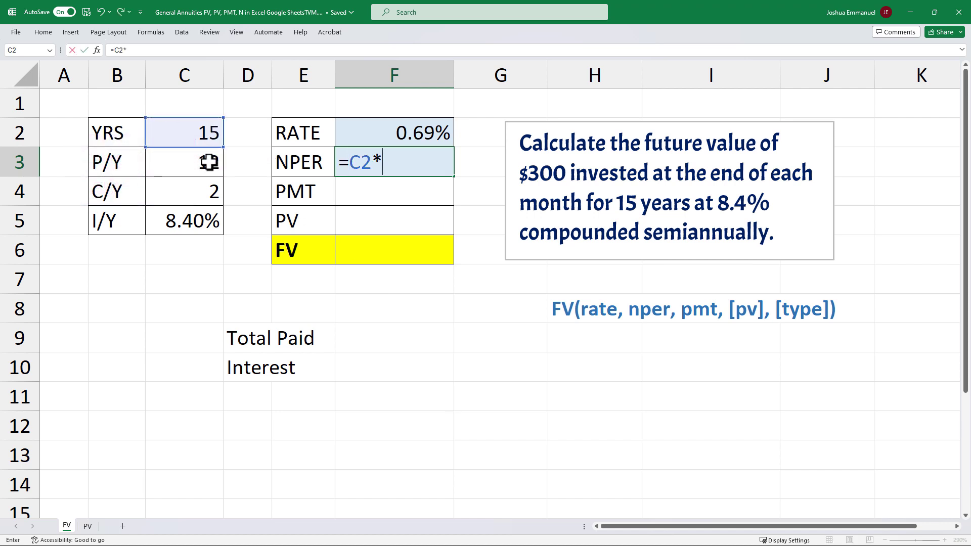
# Set NPER in F3 to =C2*C3 (180 periods) and the payment to 300.
pyautogui.click(184, 162)
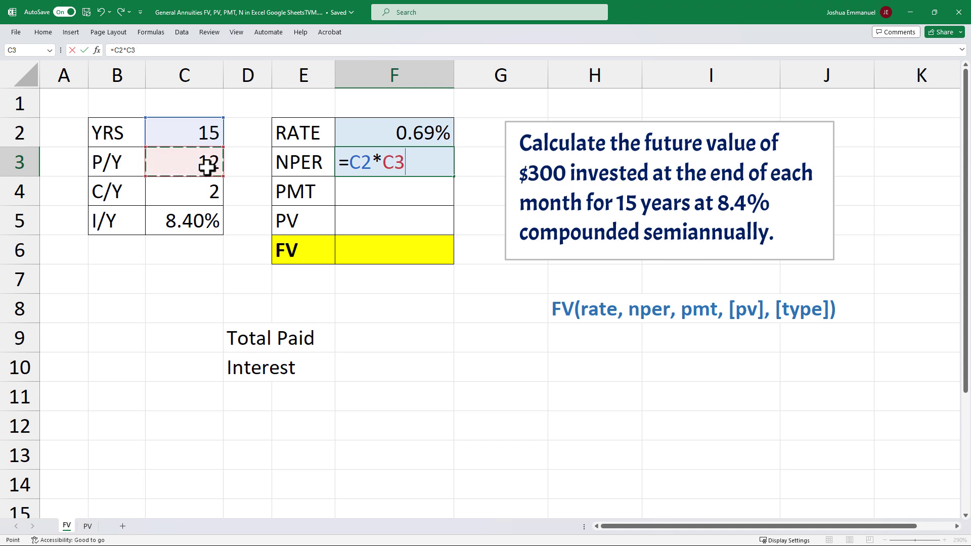
pyautogui.press('Enter')
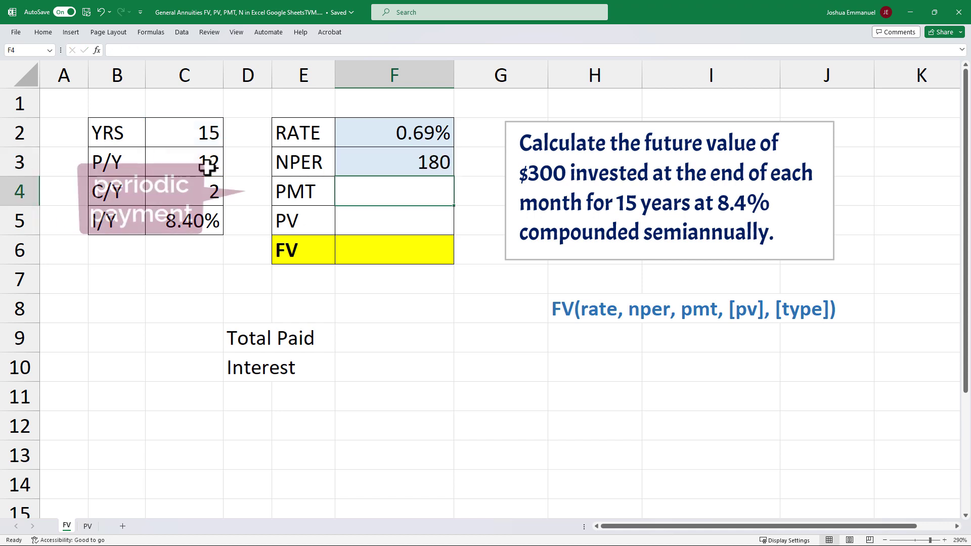
pyautogui.write('300')
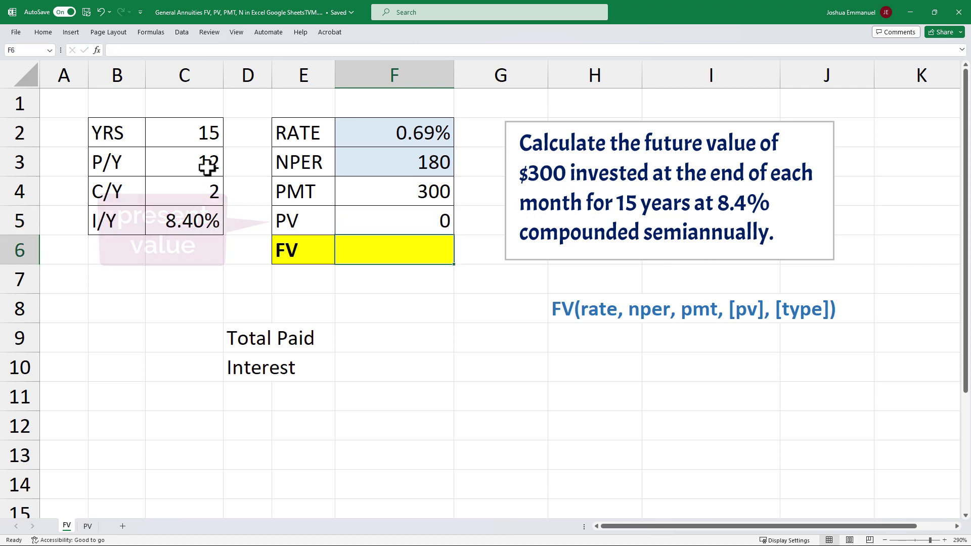
# Enter =FV(F2,F3,F4,F5) in F6 to compute the future value.
pyautogui.write('=f')
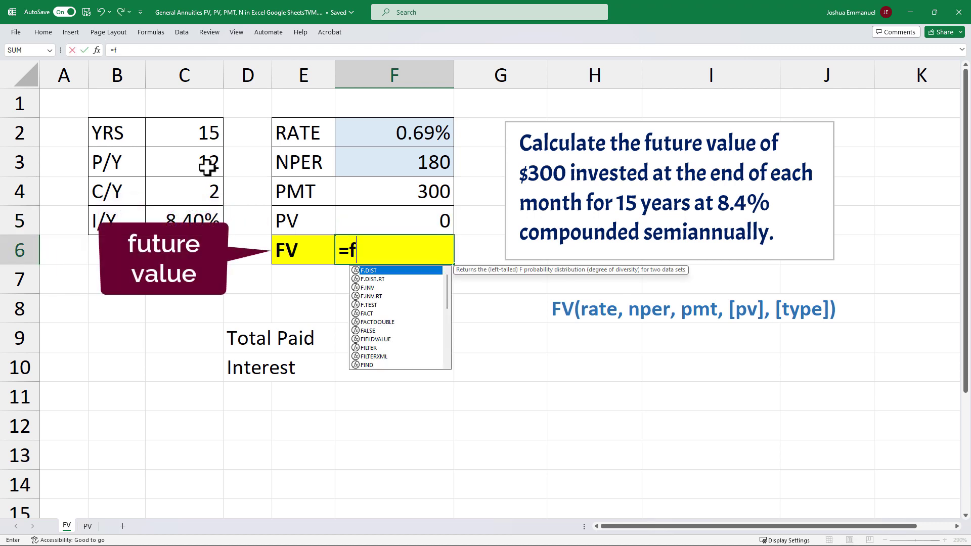
pyautogui.write('V(')
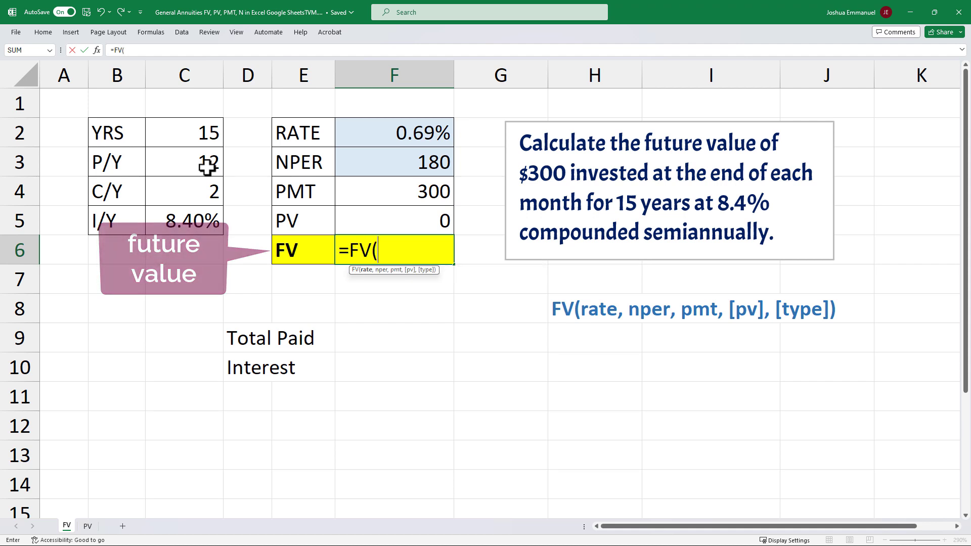
pyautogui.click(393, 132)
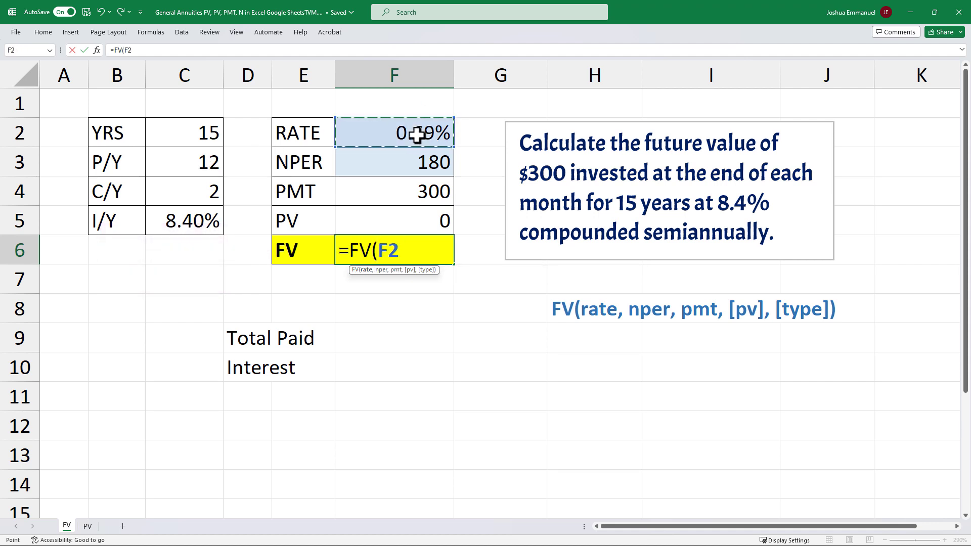
pyautogui.click(394, 162)
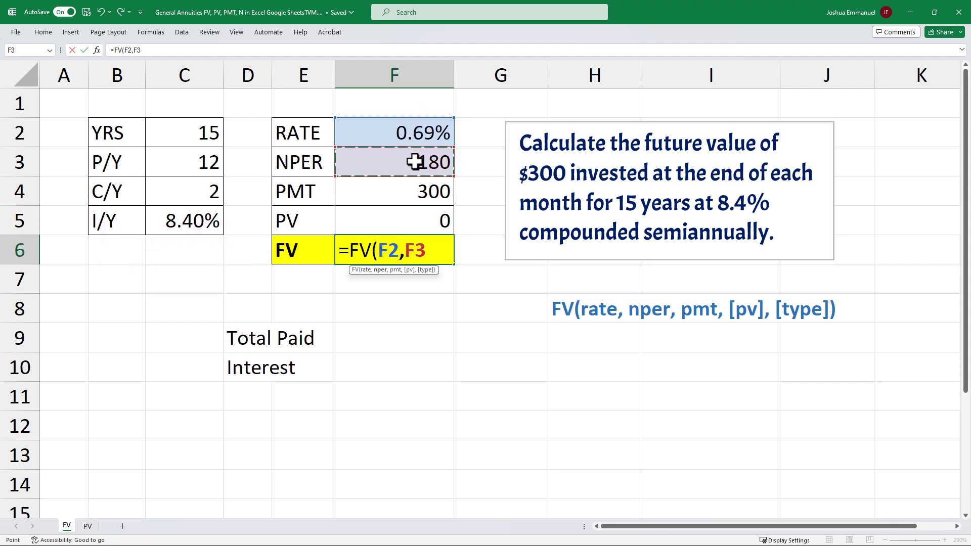
pyautogui.write(',')
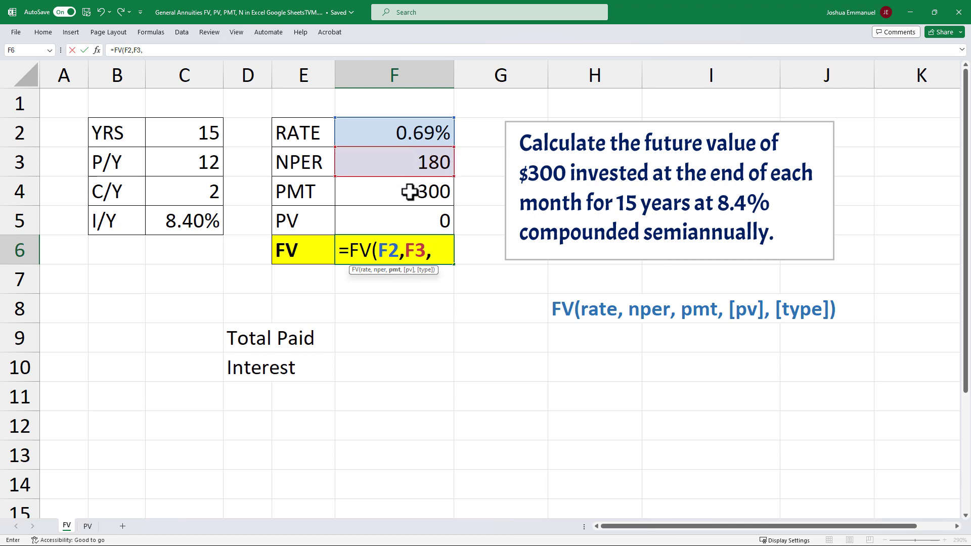
pyautogui.click(393, 192)
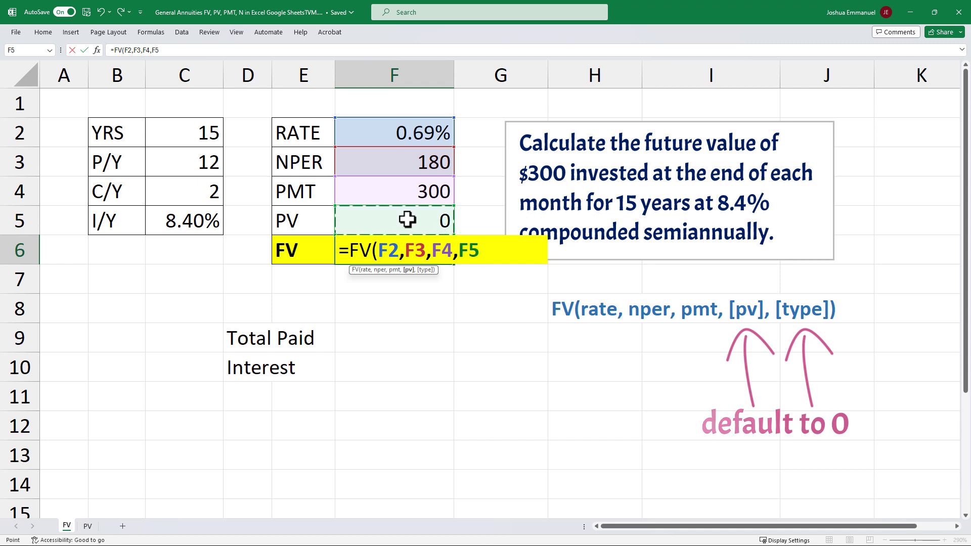
pyautogui.press('Enter')
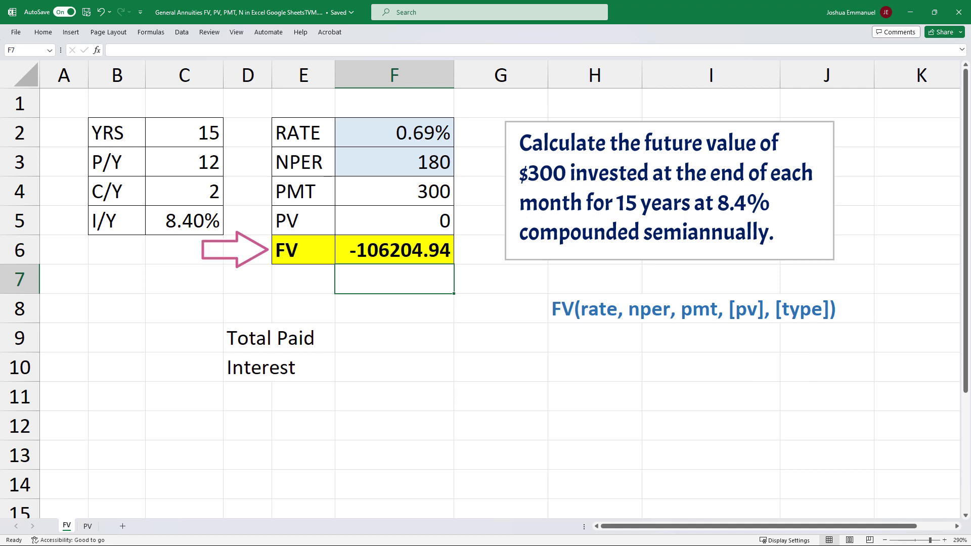
# Negate the payment argument so the future value shows a positive 106204.94.
pyautogui.doubleClick(394, 250)
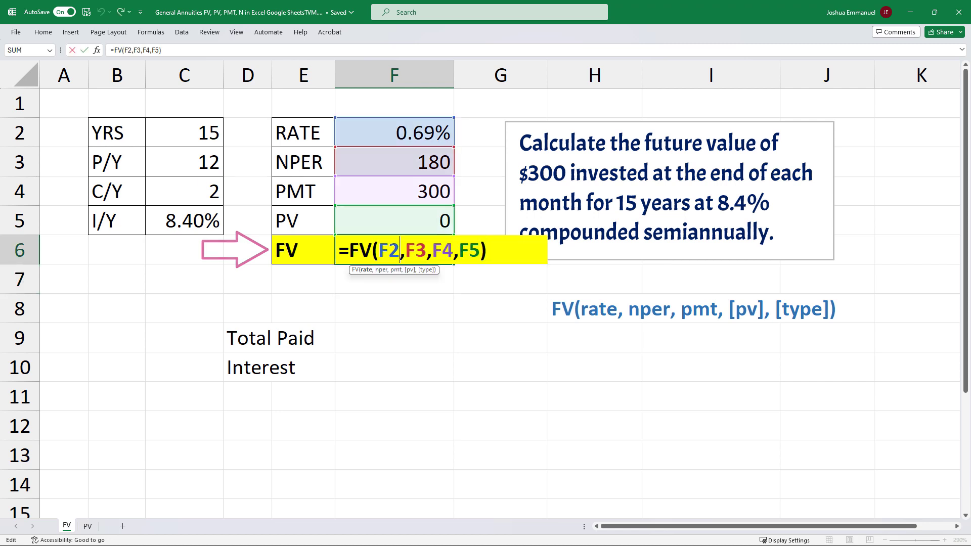
pyautogui.write('-')
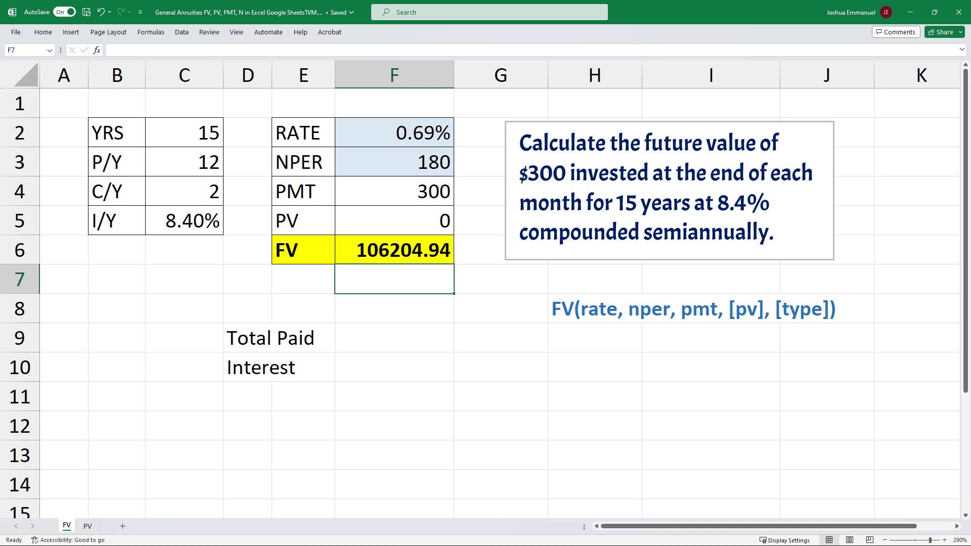
pyautogui.click(393, 250)
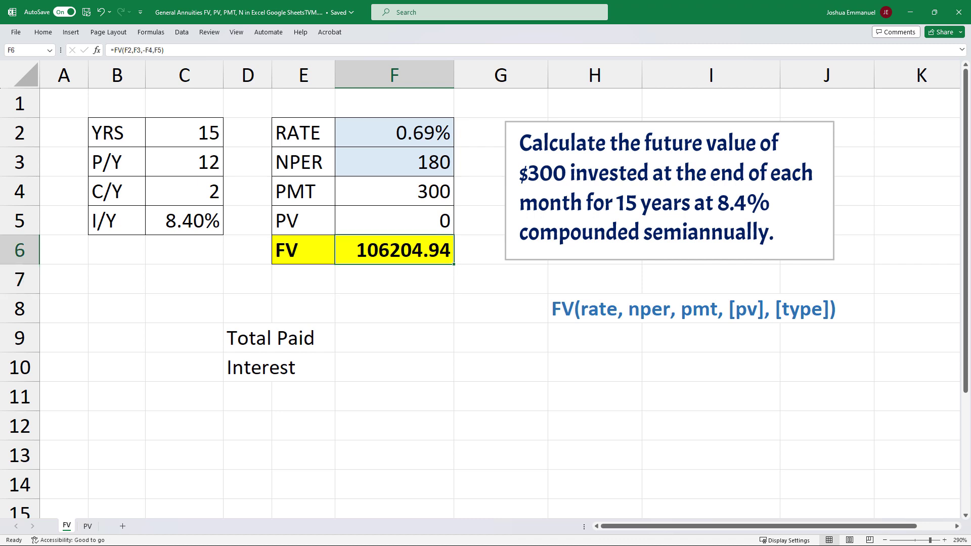
pyautogui.moveTo(135, 143)
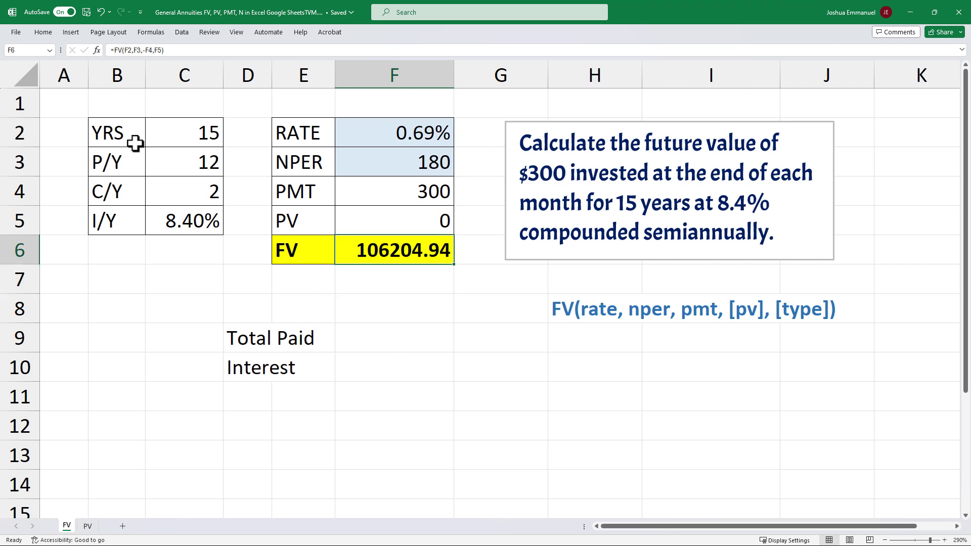
# Copy the FV formula into F7 and add type 1 for beginning-of-period payments, giving $106,935.69.
pyautogui.doubleClick(393, 250)
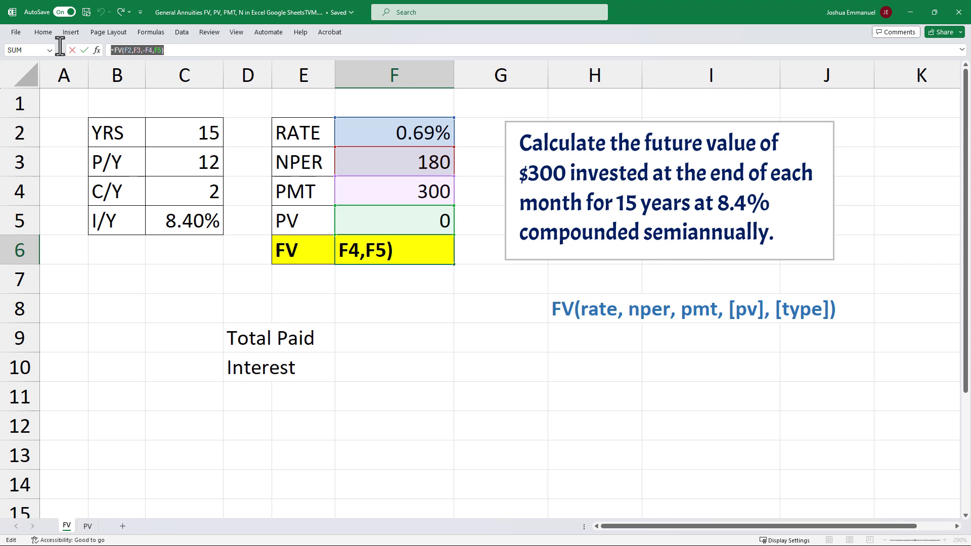
pyautogui.press('enter')
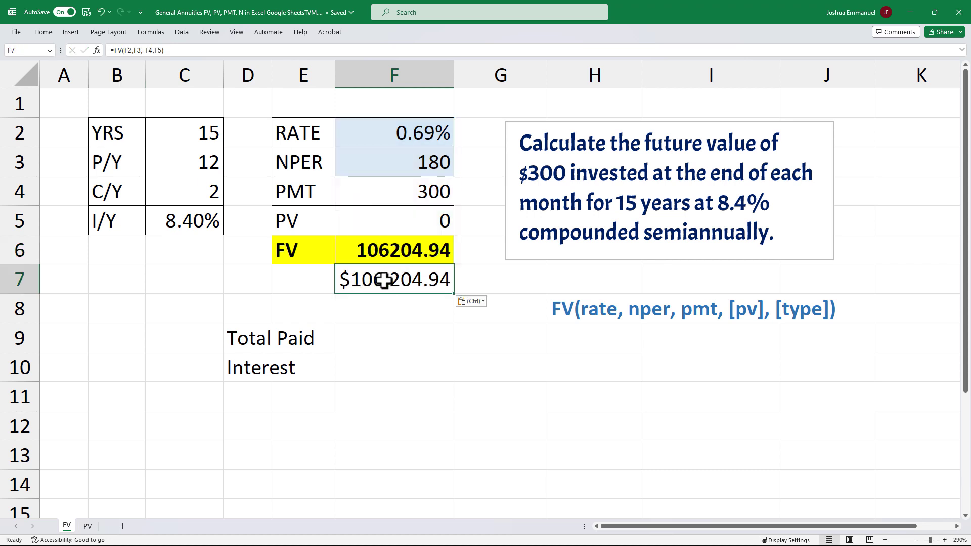
pyautogui.doubleClick(393, 279)
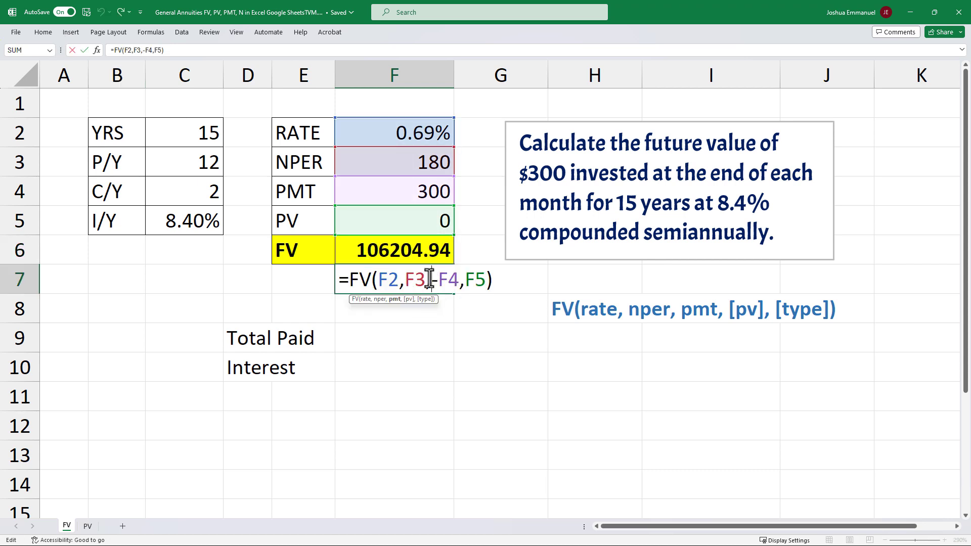
pyautogui.write(',')
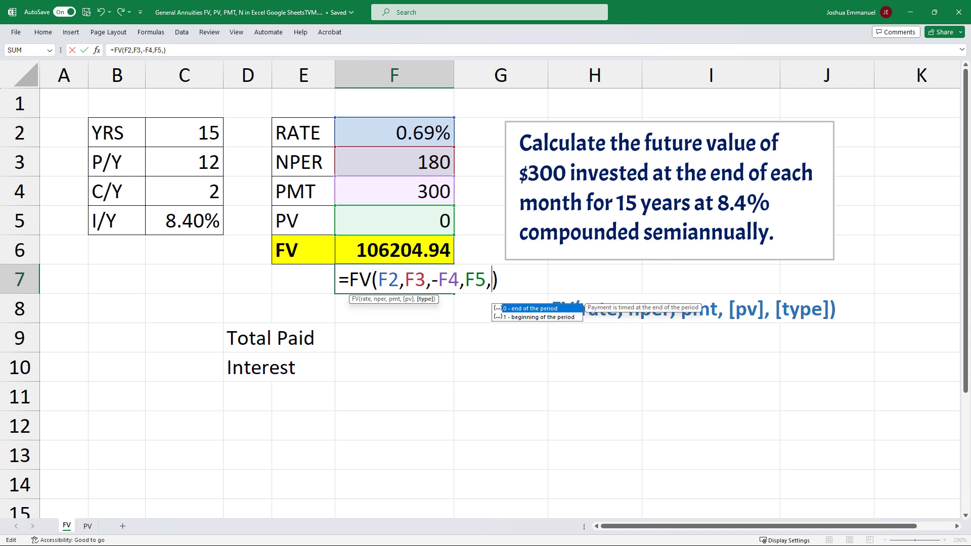
pyautogui.write('1')
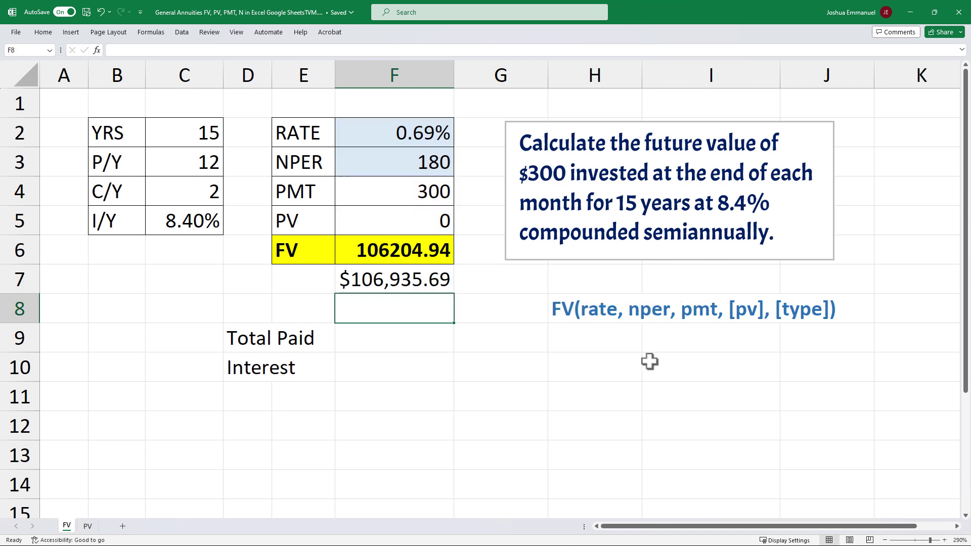
# Label the beginning-of-period future value BGN in G7.
pyautogui.click(500, 279)
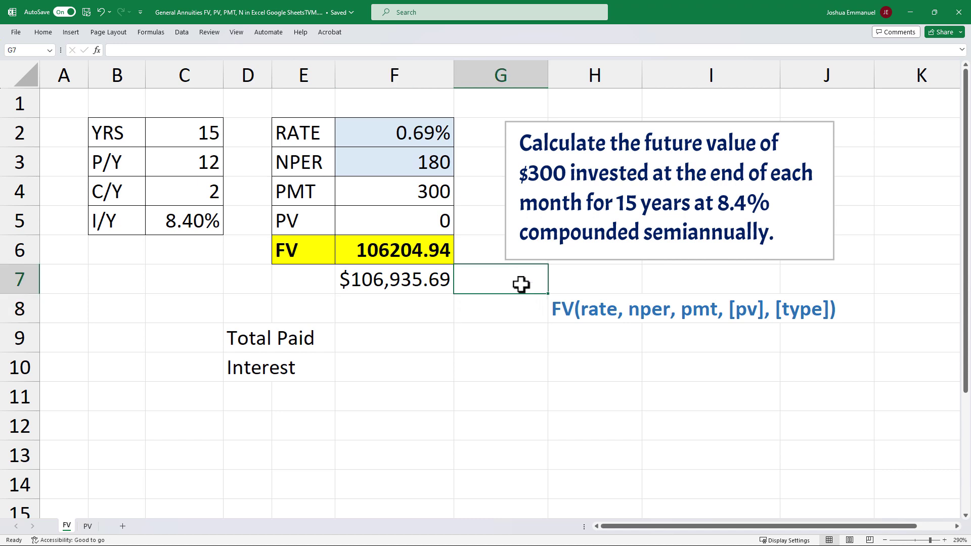
pyautogui.write('BGN')
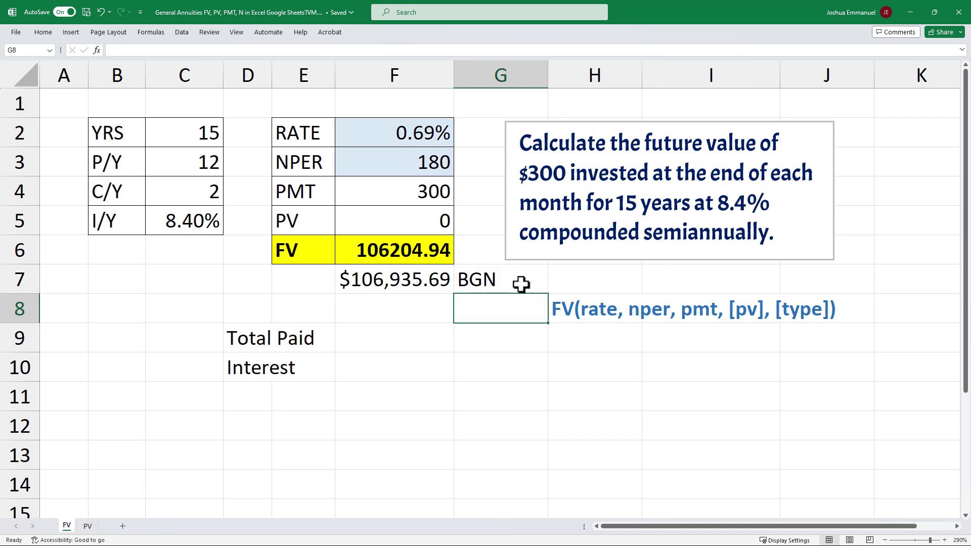
pyautogui.moveTo(465, 346)
pyautogui.write('=')
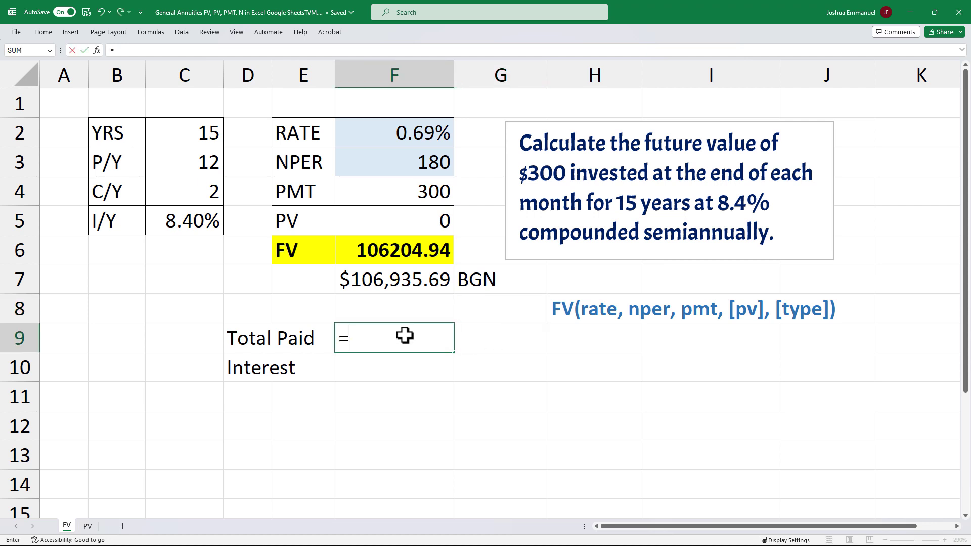
# Compute Total Paid as =F4*F3 (54000) and Interest as =F6-F9 (52204.94).
pyautogui.click(404, 192)
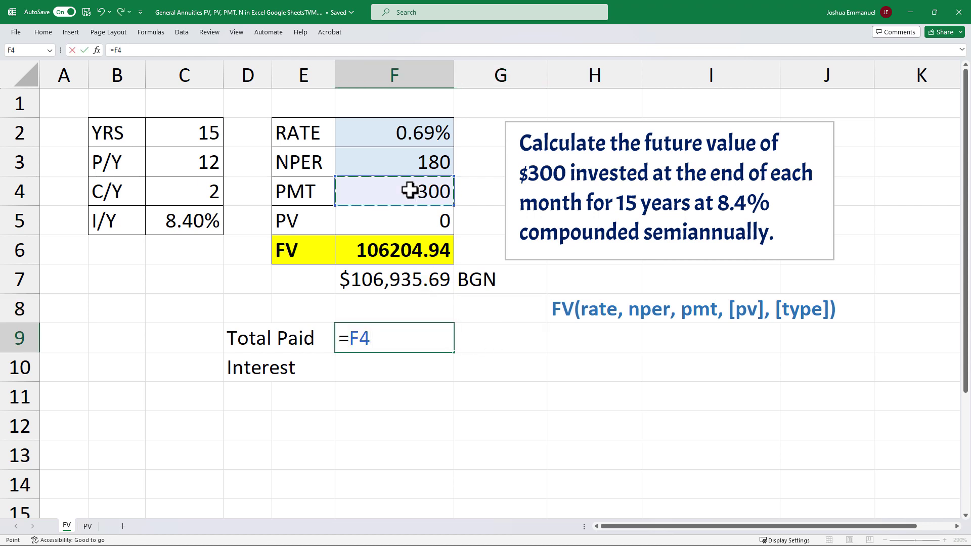
pyautogui.click(394, 162)
pyautogui.write('=')
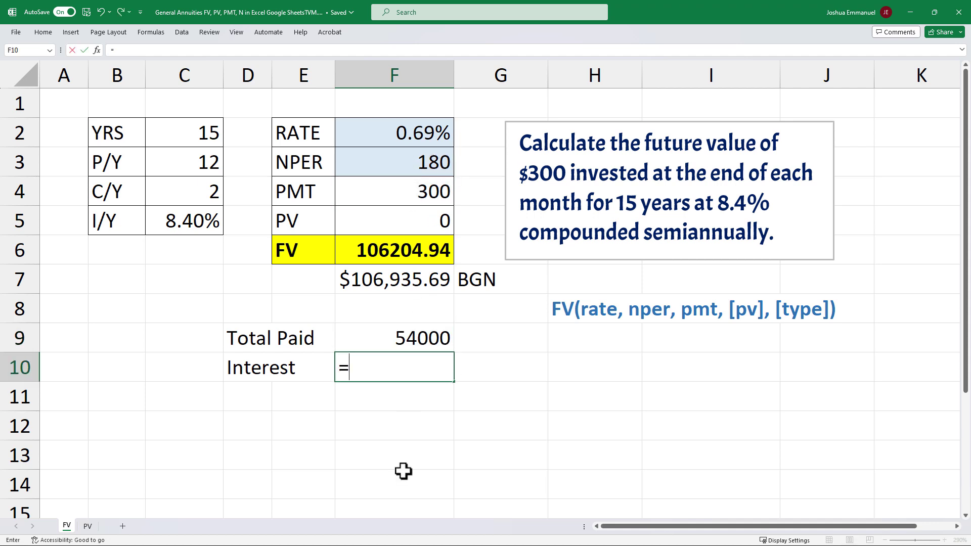
pyautogui.click(393, 250)
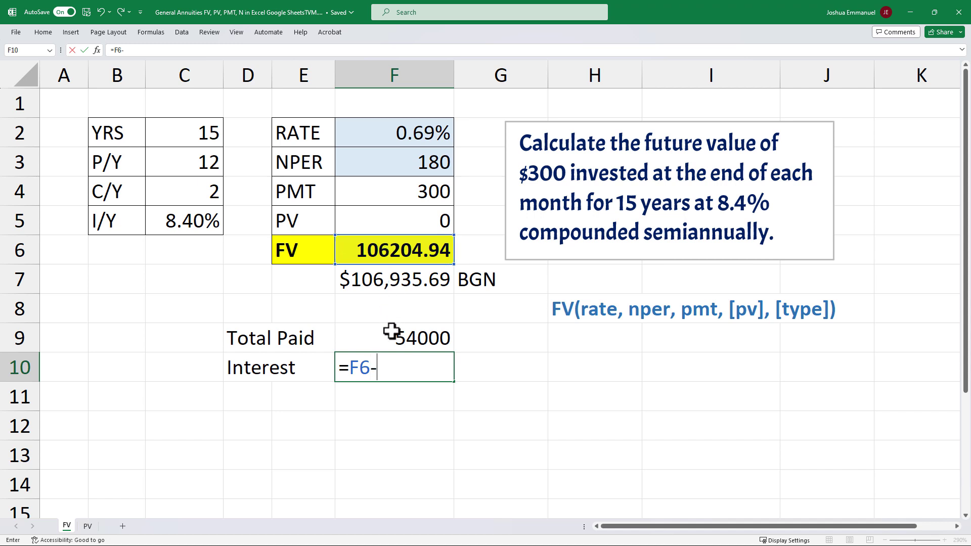
pyautogui.click(393, 337)
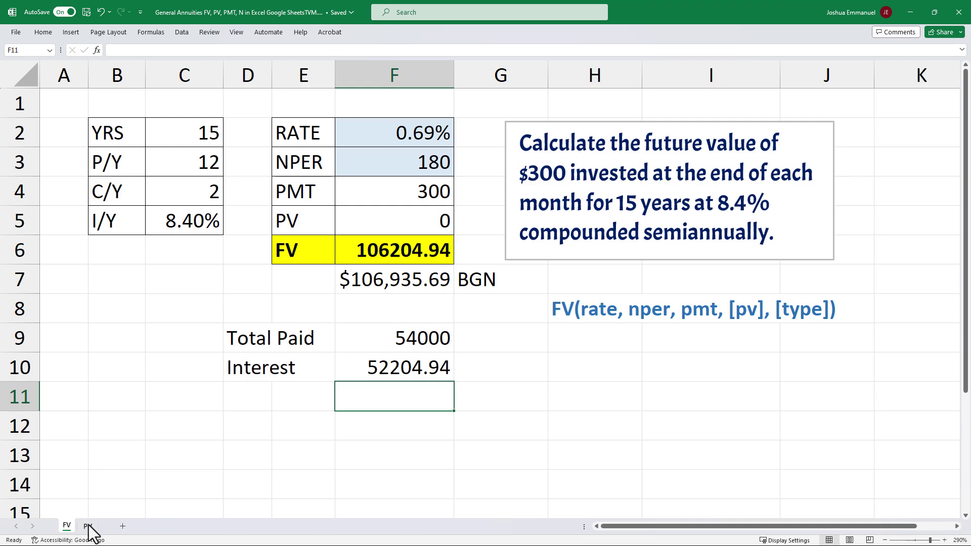
# On the PV sheet, enter 9.5 years, 4 payments, 365 compoundings per year and 7.80% rate.
pyautogui.click(88, 526)
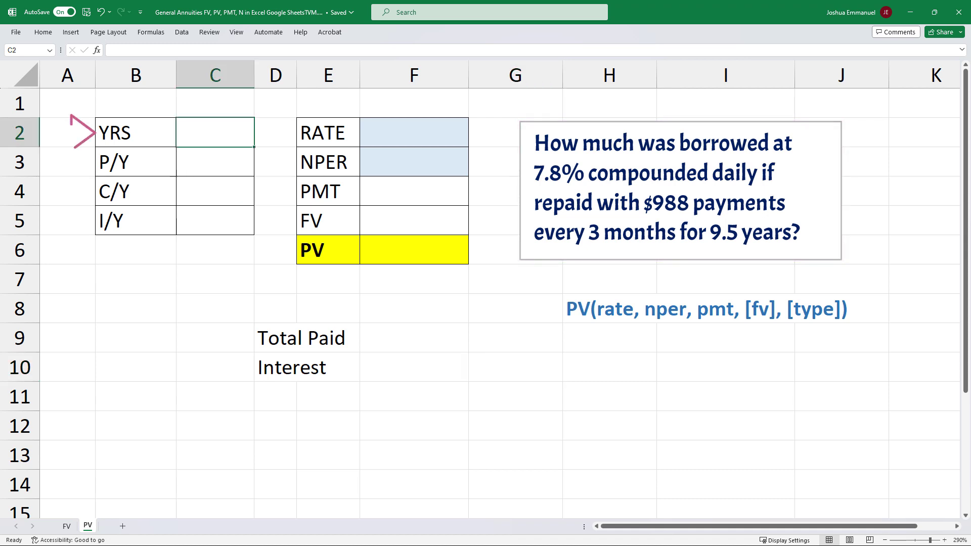
pyautogui.write('9.5')
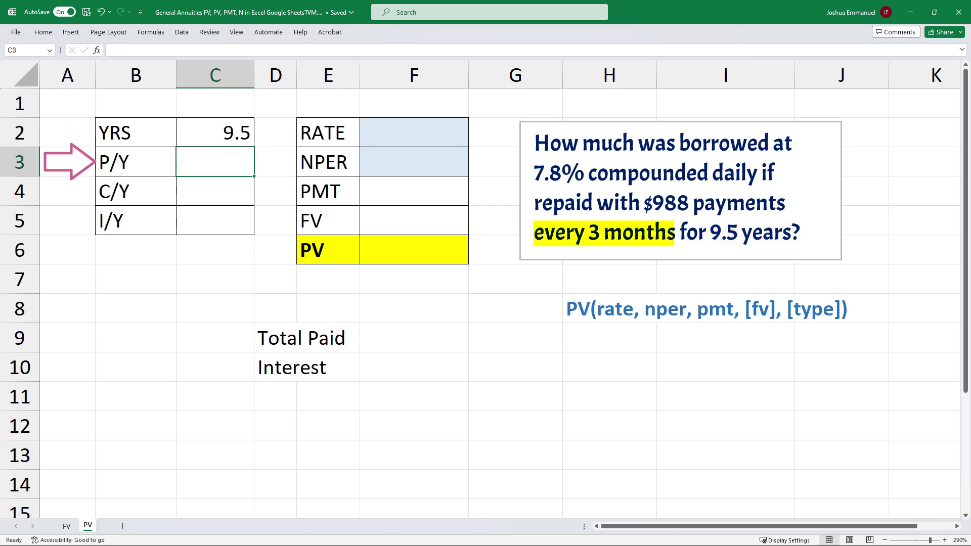
pyautogui.write('4')
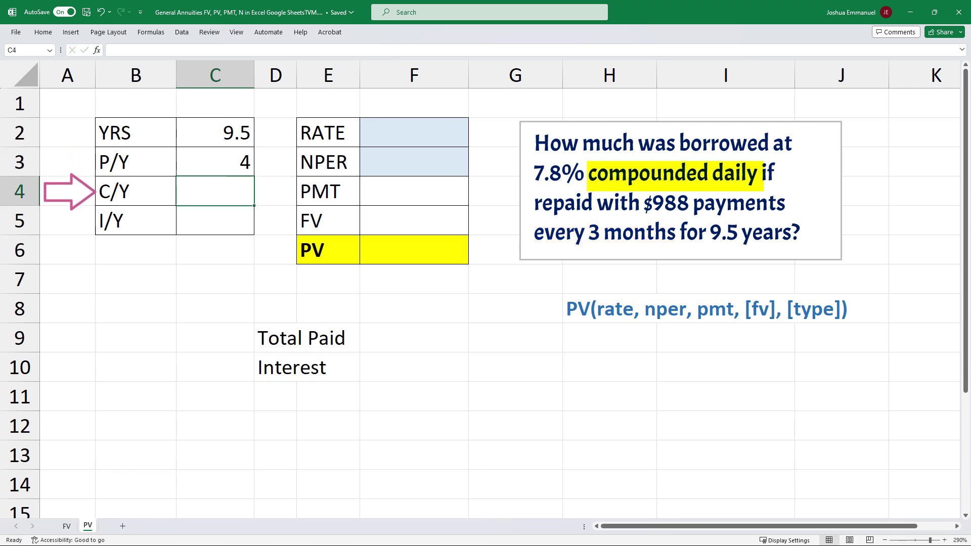
pyautogui.write('365')
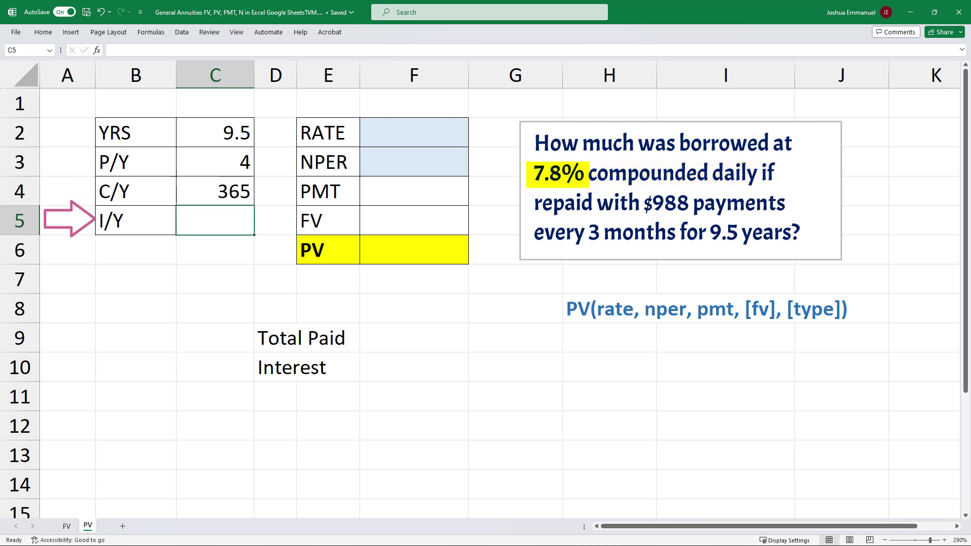
pyautogui.write('7.80%')
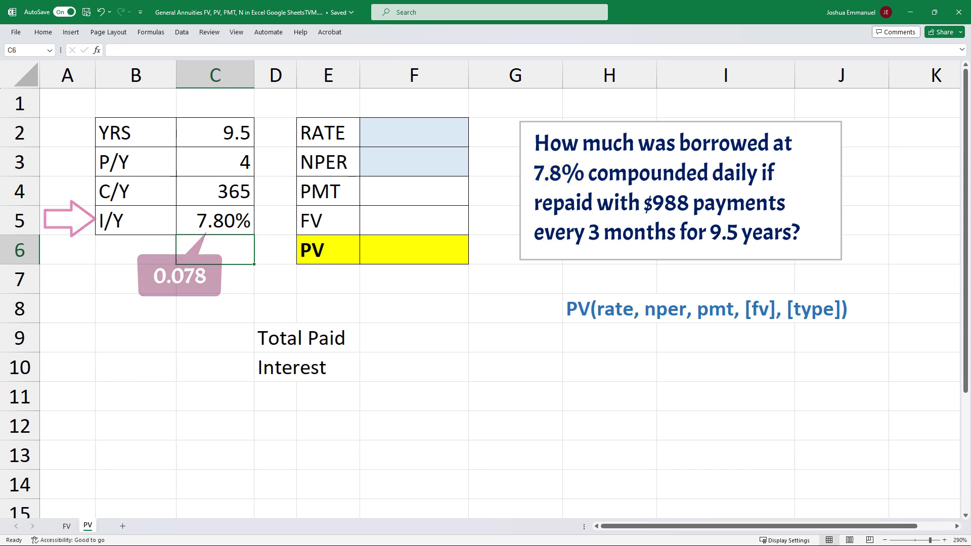
# Enter the periodic rate formula =(1+C5/C4)^(C4/C3)-1 in F2, giving 1.97%.
pyautogui.click(414, 132)
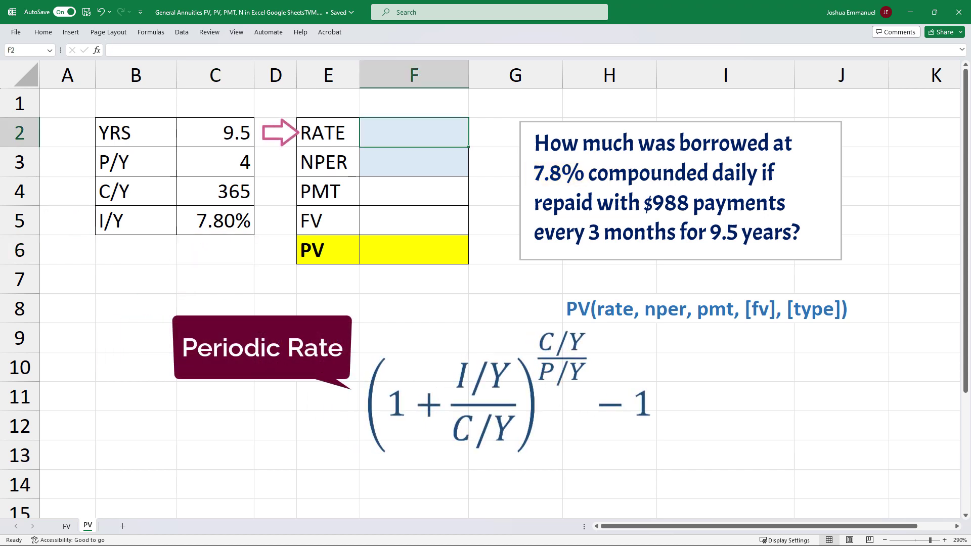
pyautogui.write('=(1+C5/C4)^(C4/')
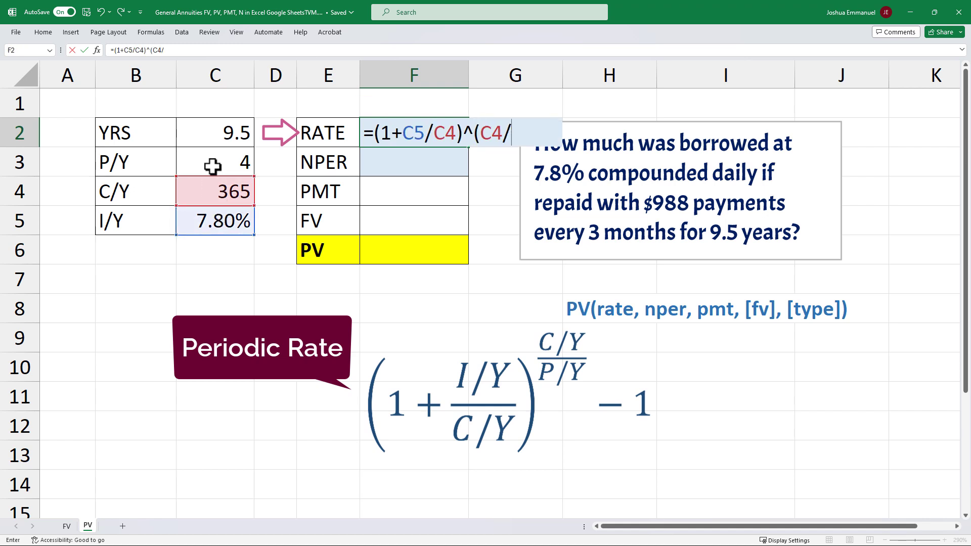
pyautogui.write('C3)-1')
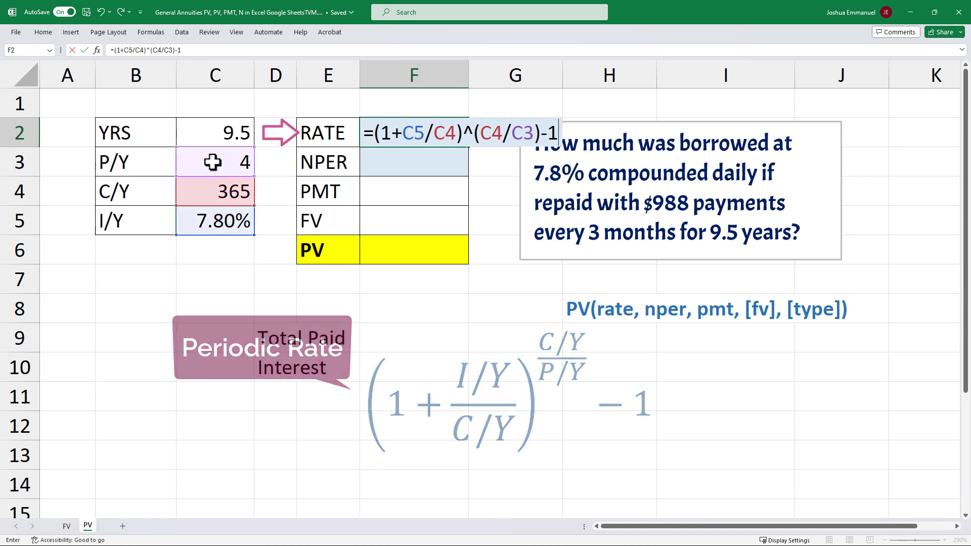
pyautogui.press('enter')
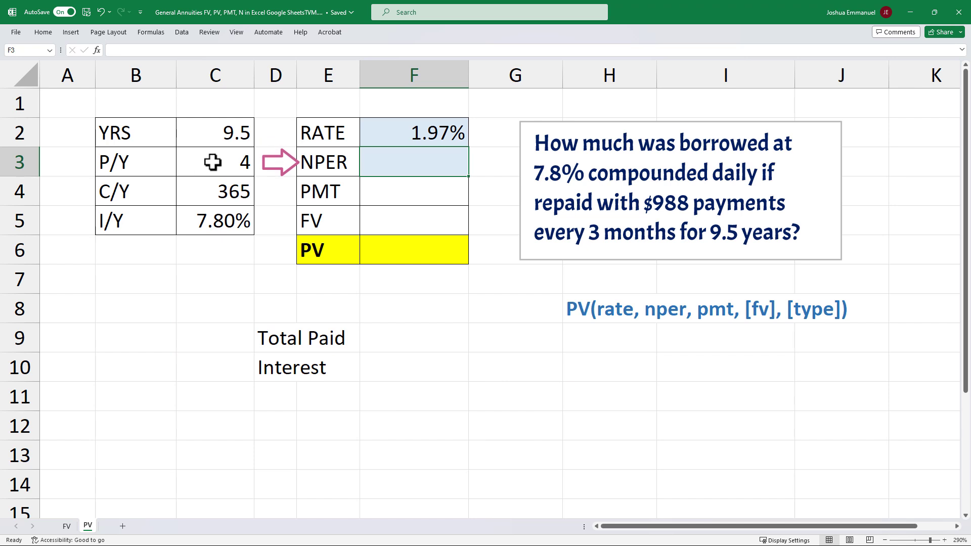
# Set NPER to 38 periods, the payment to 988 and the future value to 0.
pyautogui.write('=')
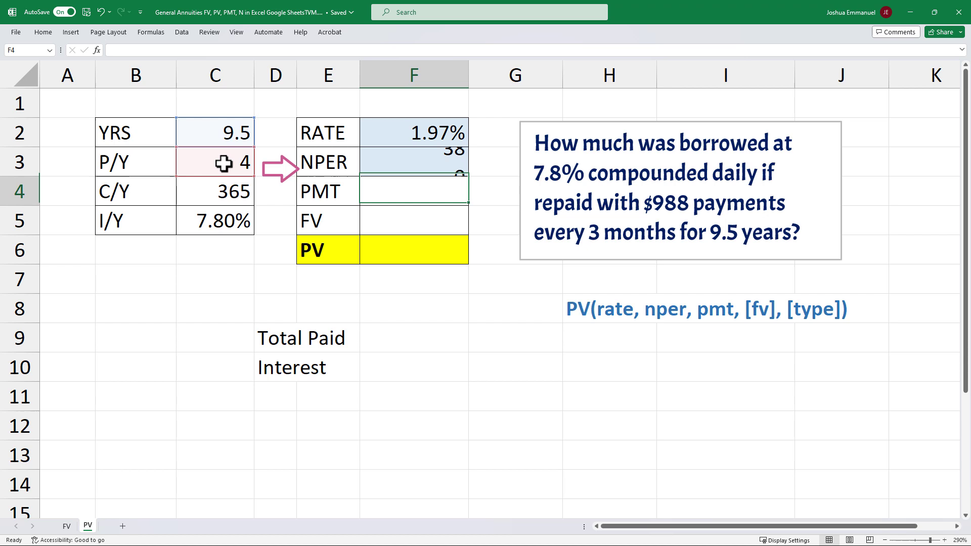
pyautogui.write('988')
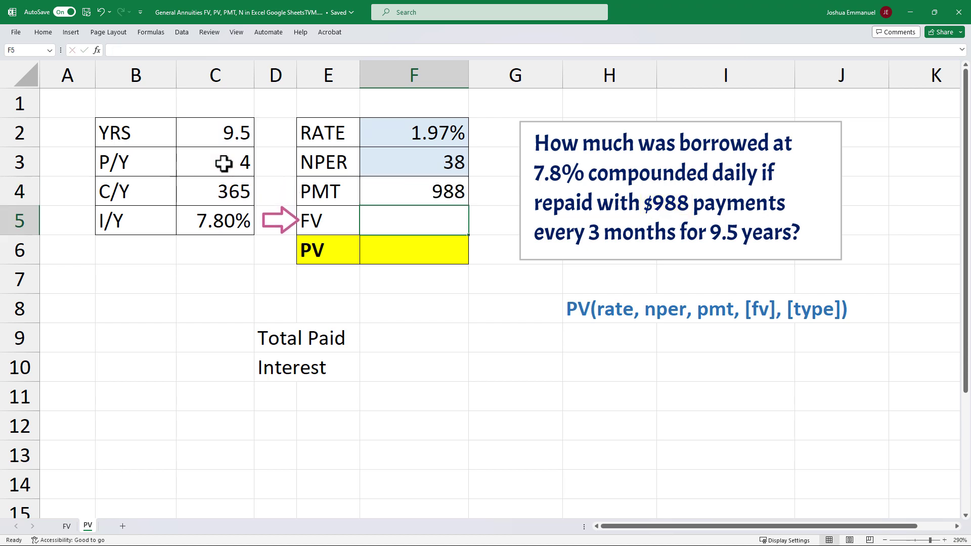
pyautogui.write('0')
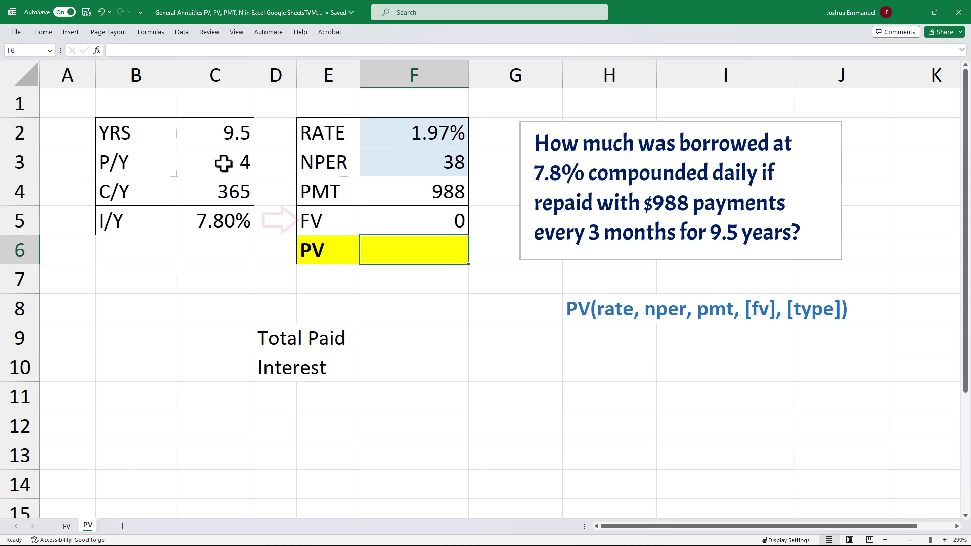
# Enter =PV(F2,F3,F4,...) in F6 to compute a present value of 26260.30.
pyautogui.write('=')
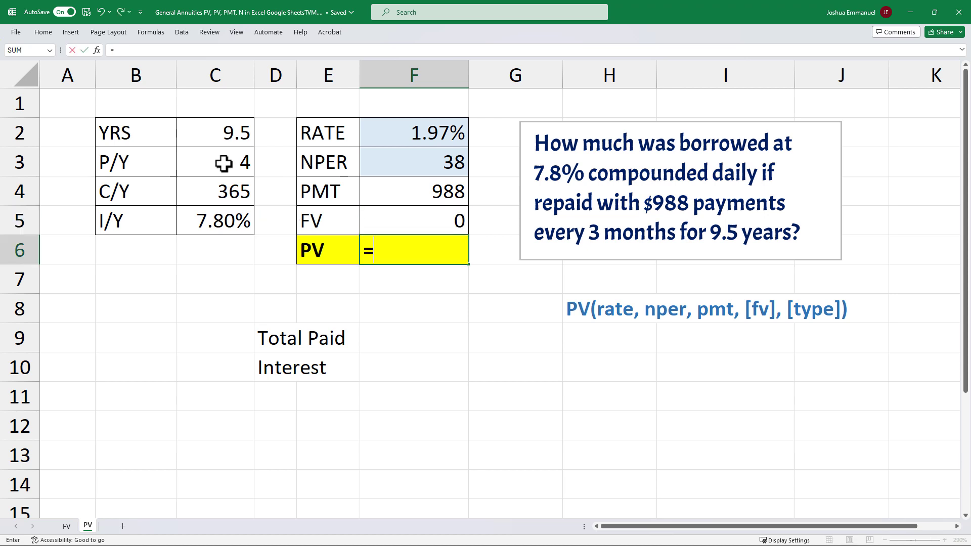
pyautogui.write('pv')
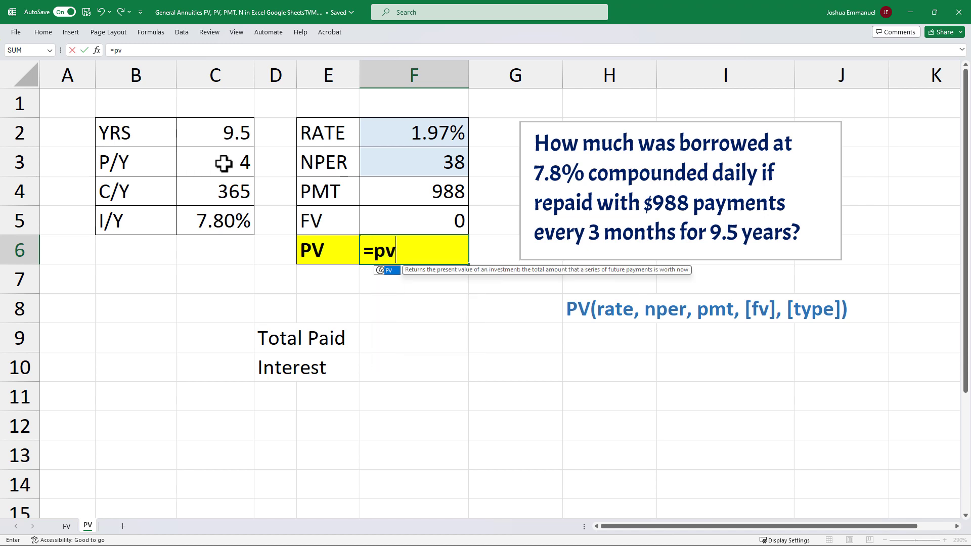
pyautogui.write('PV(')
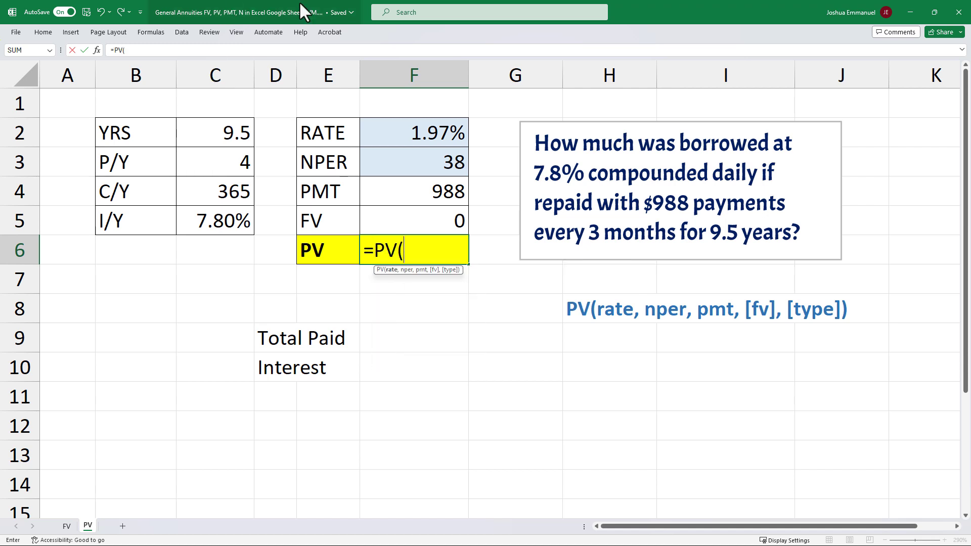
pyautogui.click(414, 161)
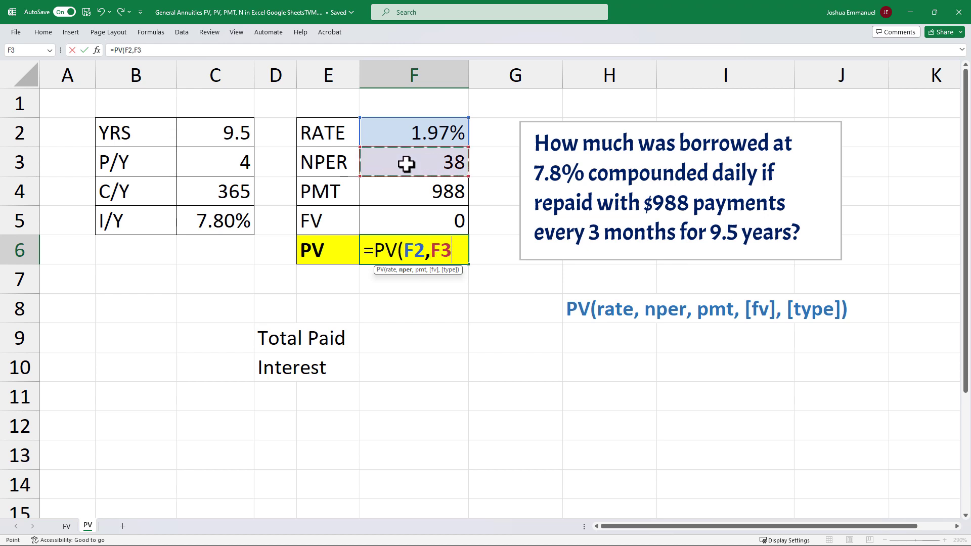
pyautogui.click(412, 191)
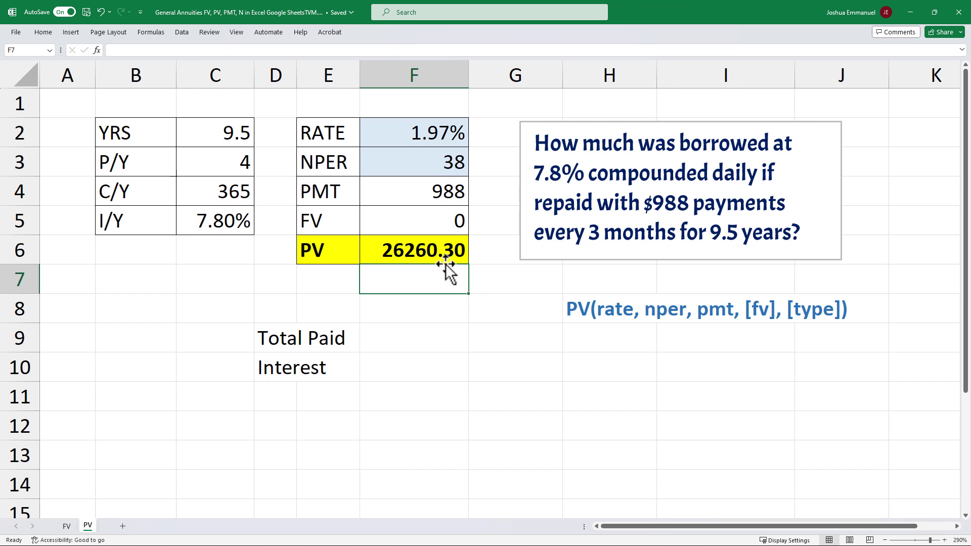
# Enter =PV(F2,F3,-F4,0,1) in F7 for the beginning-of-period present value, $26,777.34.
pyautogui.click(413, 250)
pyautogui.write('=PV(F2,F3,-F4')
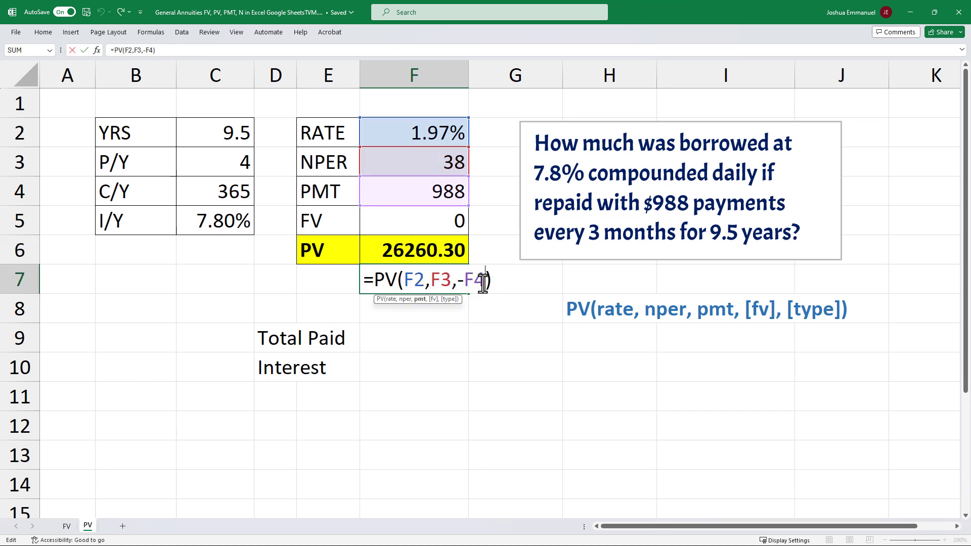
pyautogui.write(',0')
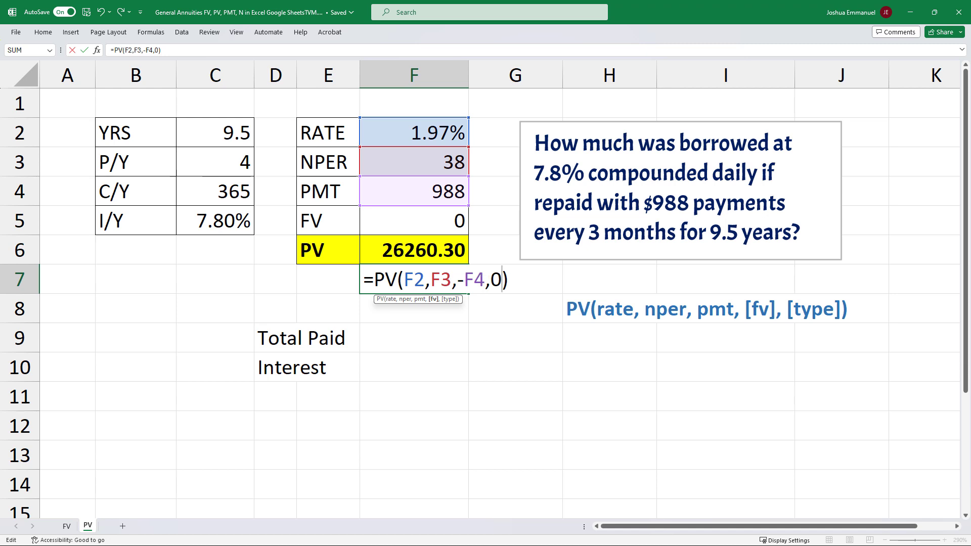
pyautogui.write(',')
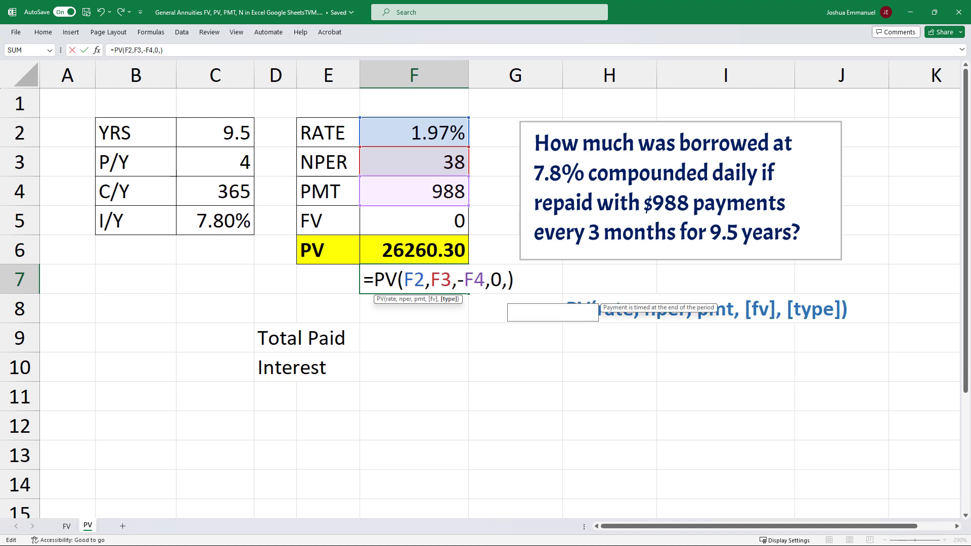
pyautogui.write('1')
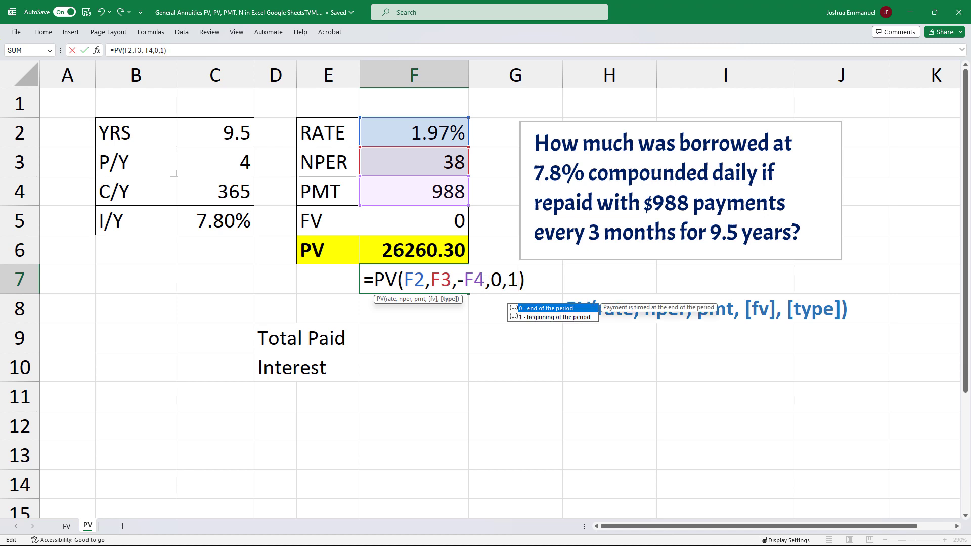
pyautogui.press('Enter')
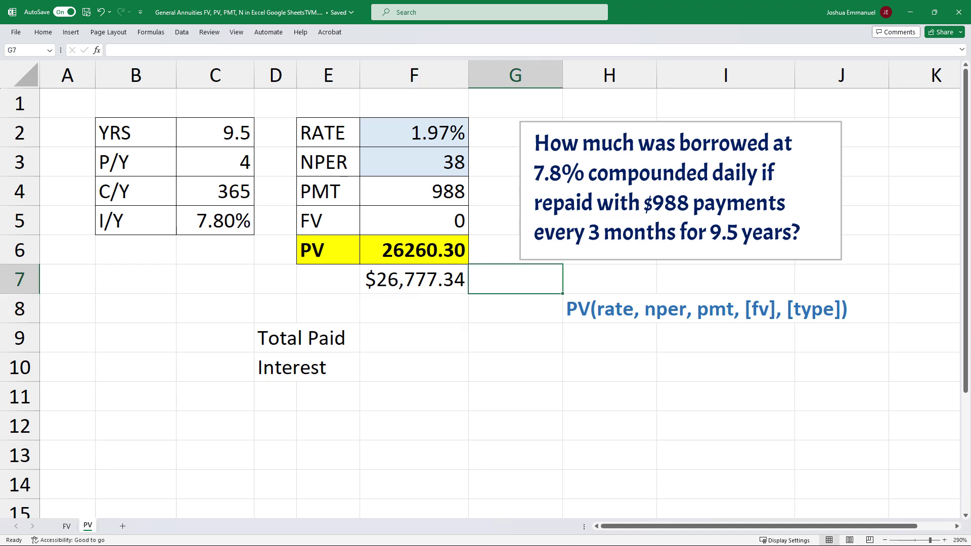
# Label the $26,777.34 result BGN and begin the Interest formula with '='.
pyautogui.write('BGN')
pyautogui.click(415, 338)
pyautogui.write('37544')
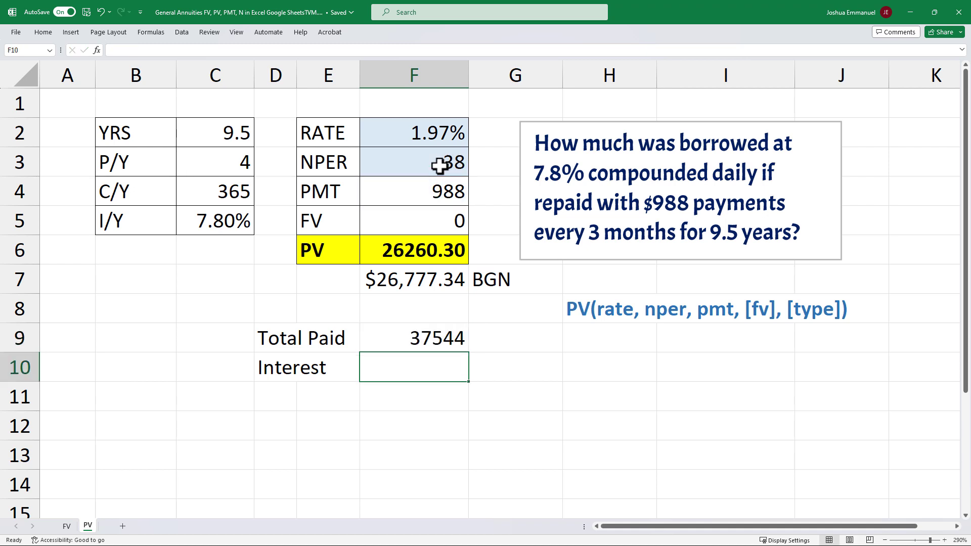
pyautogui.write('=')
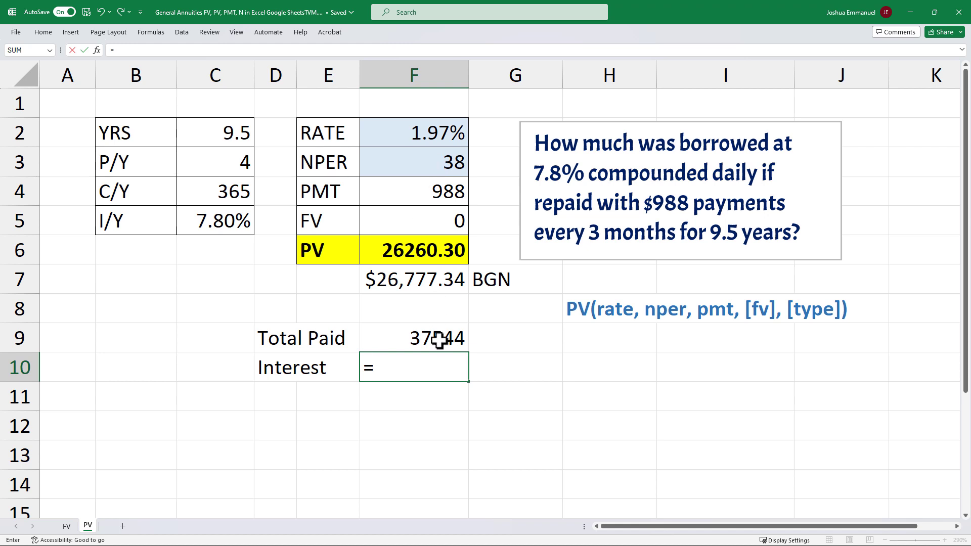